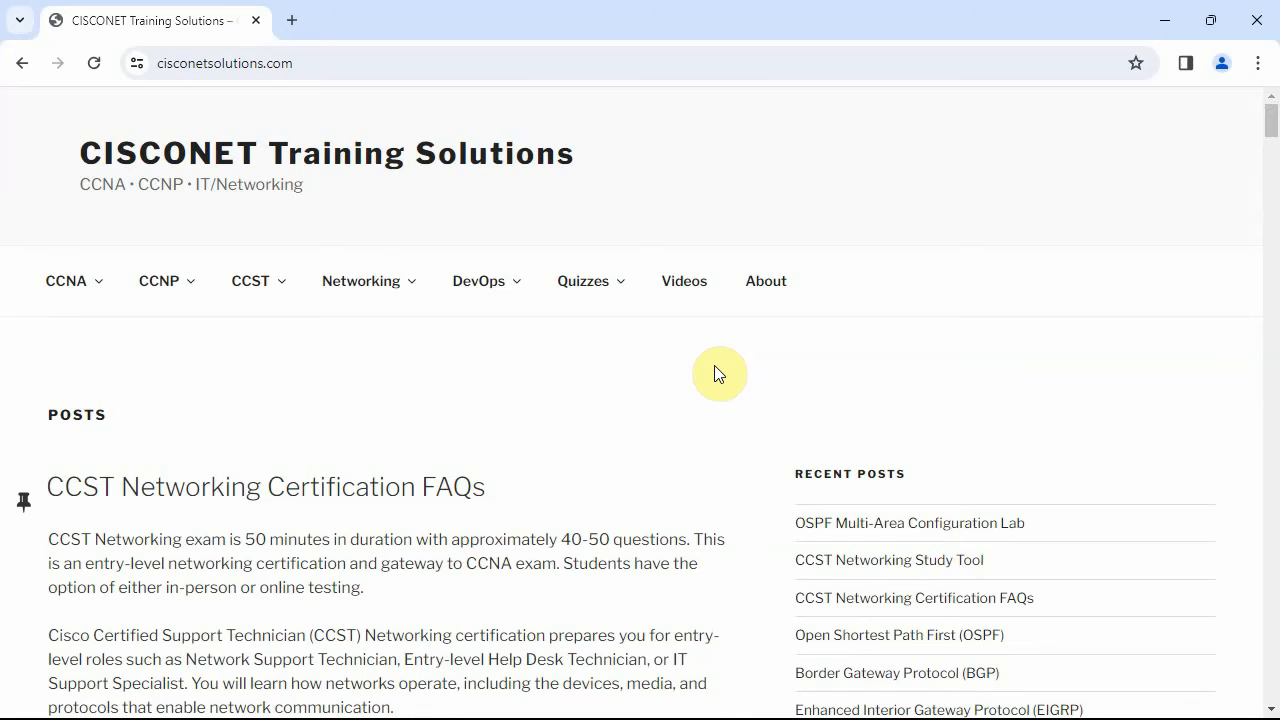
Step: Scroll through the CCST Networking FAQs to the exam details table and 1.0 Standards and Concepts
{"action": "scroll", "scroll_direction": "down", "scroll_amount": 3}
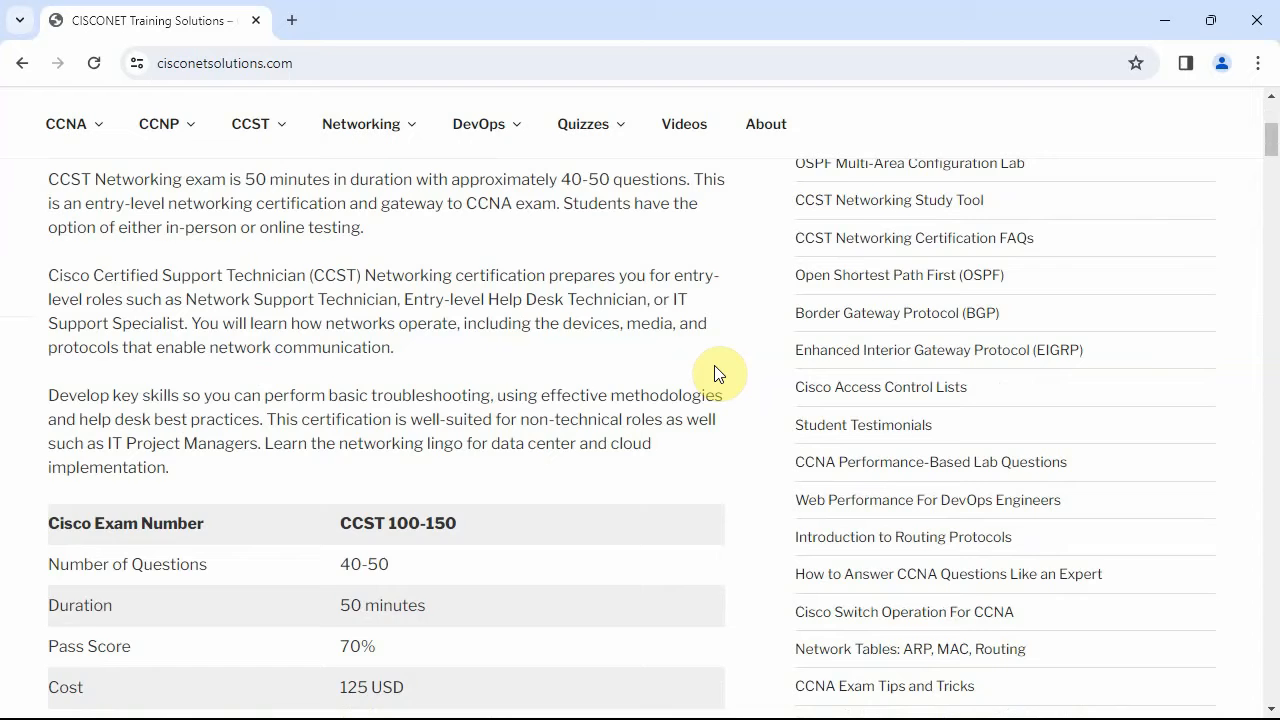
{"action": "scroll", "scroll_direction": "down", "scroll_amount": 3}
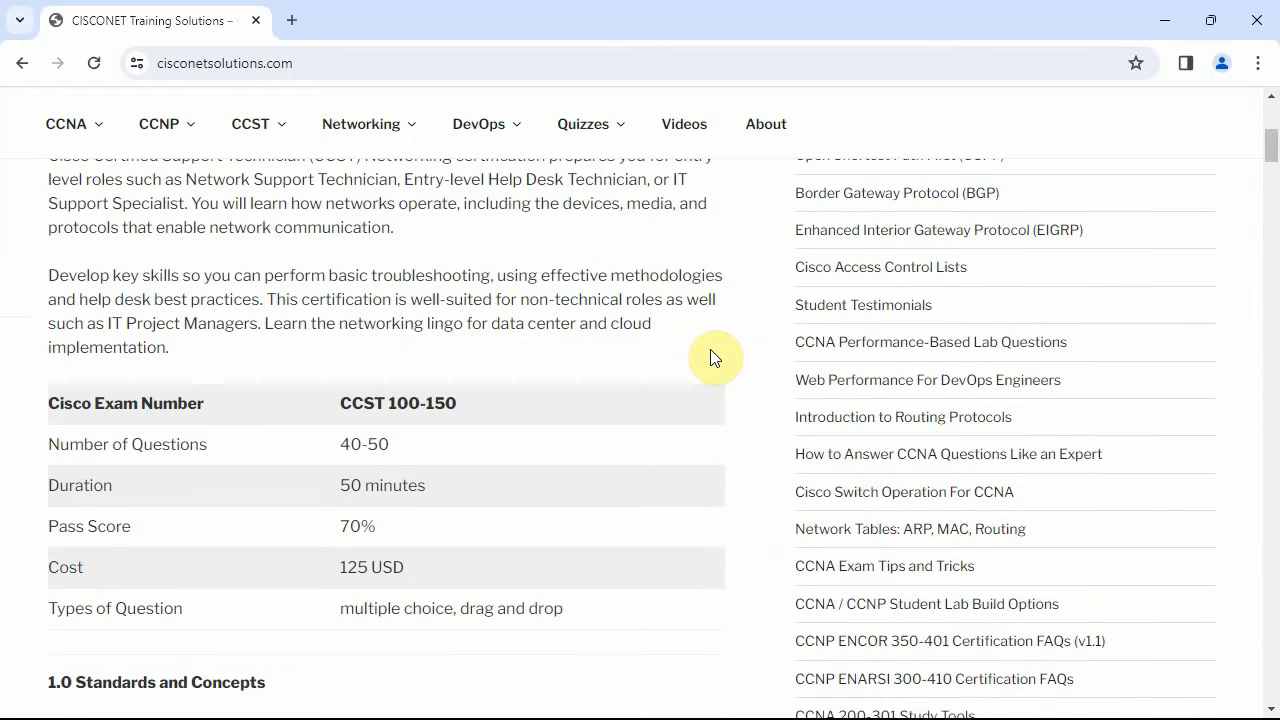
{"action": "scroll", "scroll_direction": "up", "scroll_amount": 3}
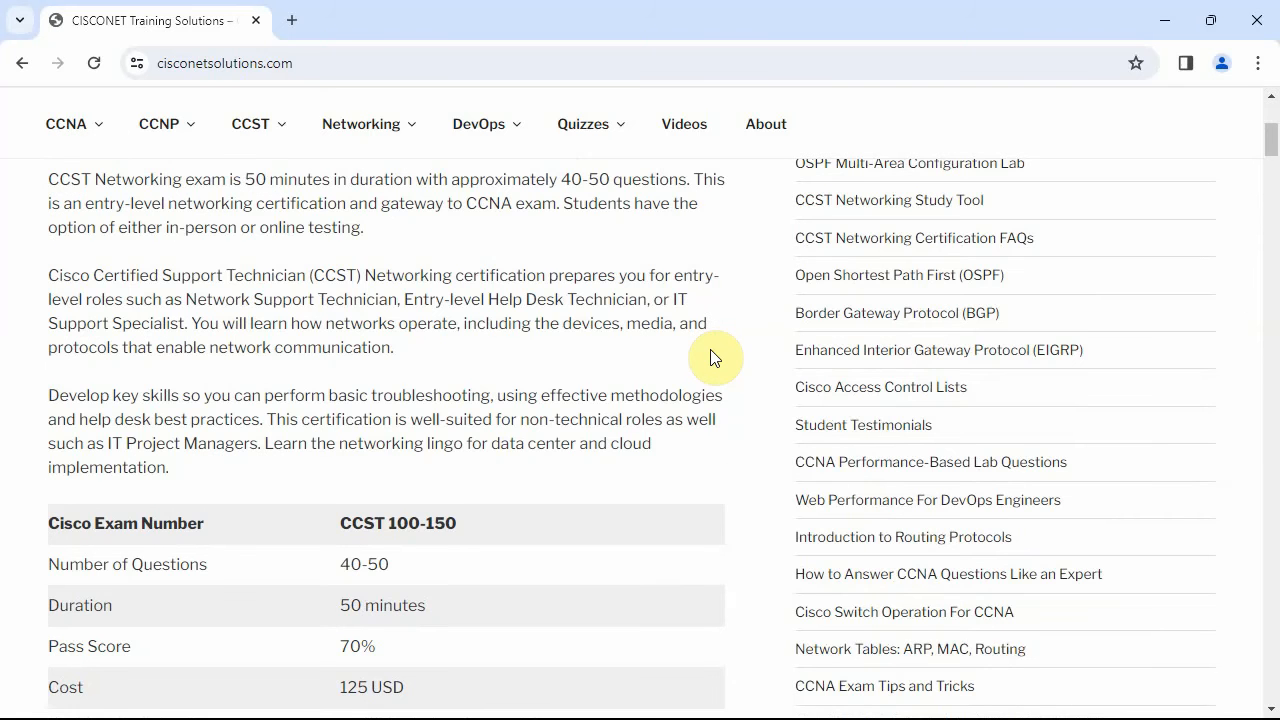
{"action": "scroll", "scroll_direction": "down", "scroll_amount": 3}
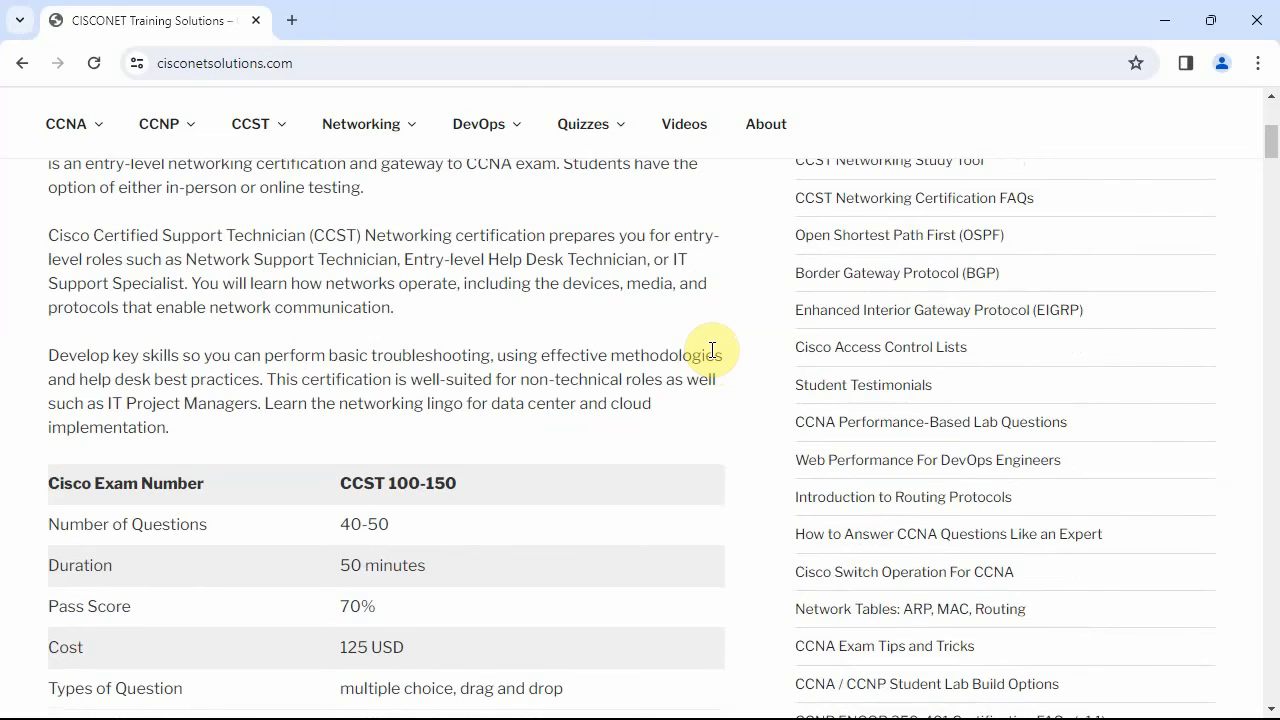
{"action": "scroll", "scroll_direction": "down", "scroll_amount": 3}
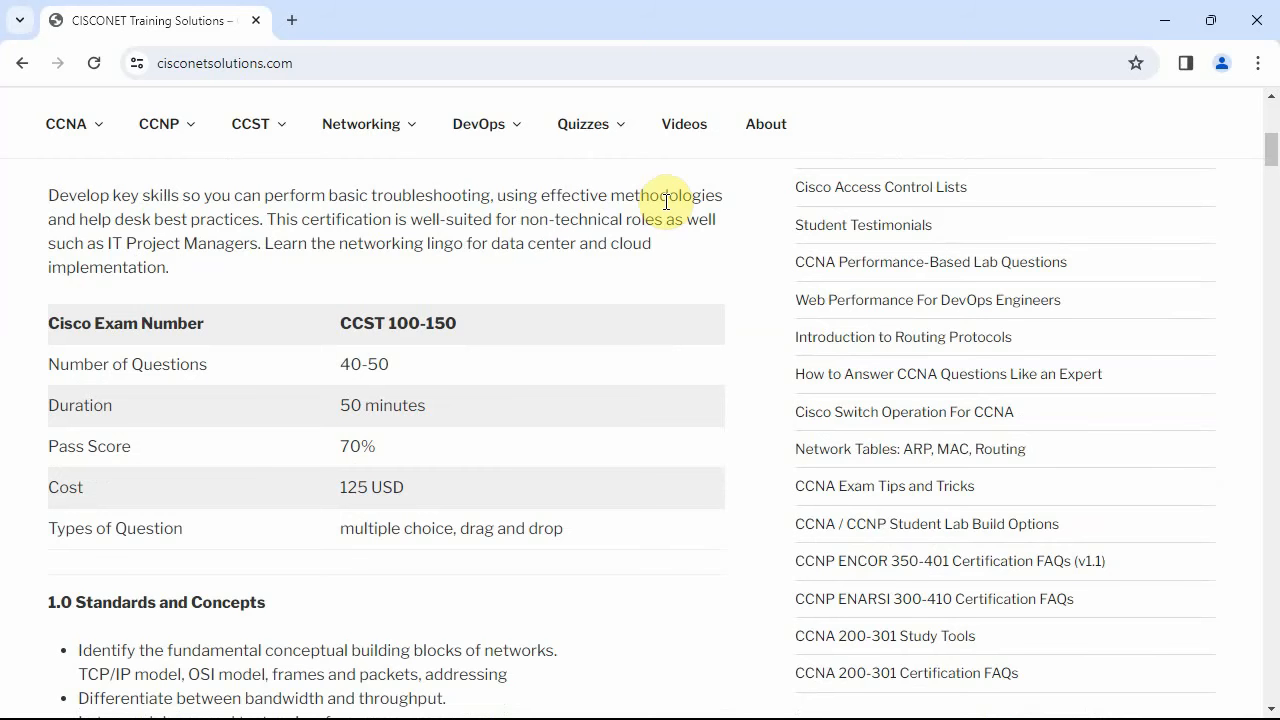
{"action": "scroll", "scroll_direction": "down", "scroll_amount": 3}
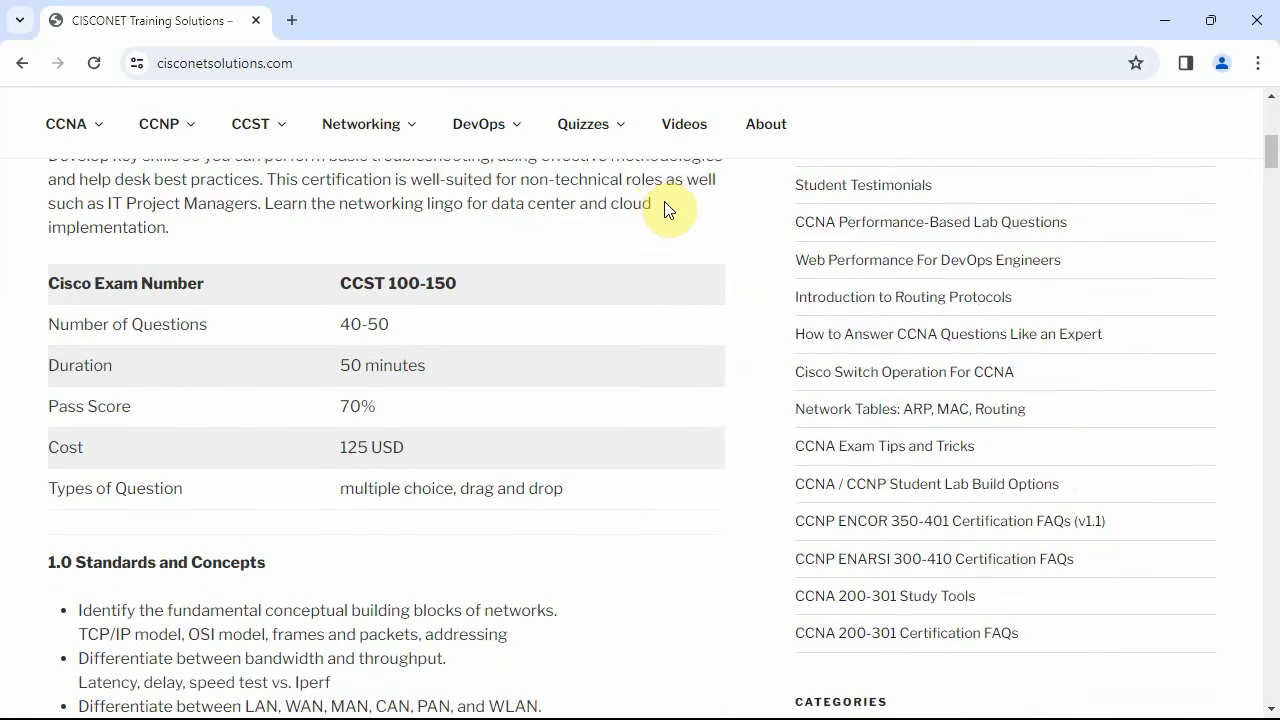
Step: Read syllabus domains 2.0 Addressing through 5.0 Diagnosing Problems, then return to the page top
{"action": "scroll", "scroll_direction": "down", "scroll_amount": 3}
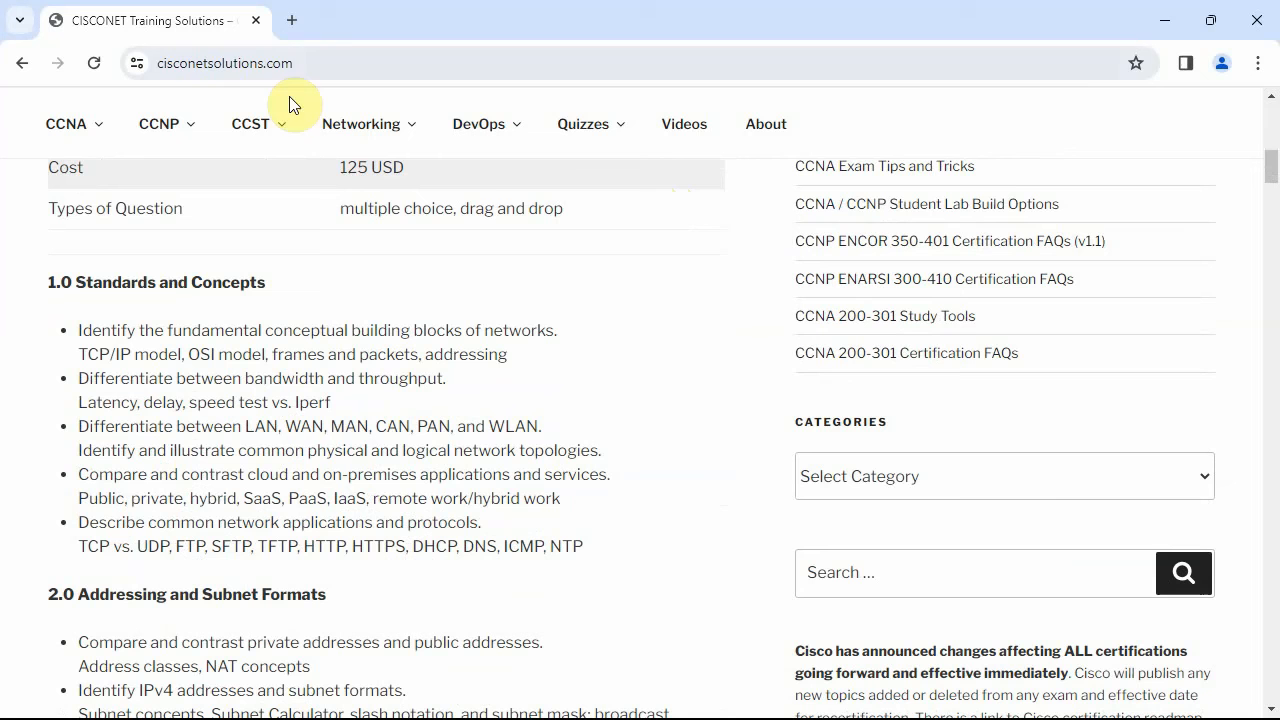
{"action": "mouse_move", "coordinate": [684, 323]}
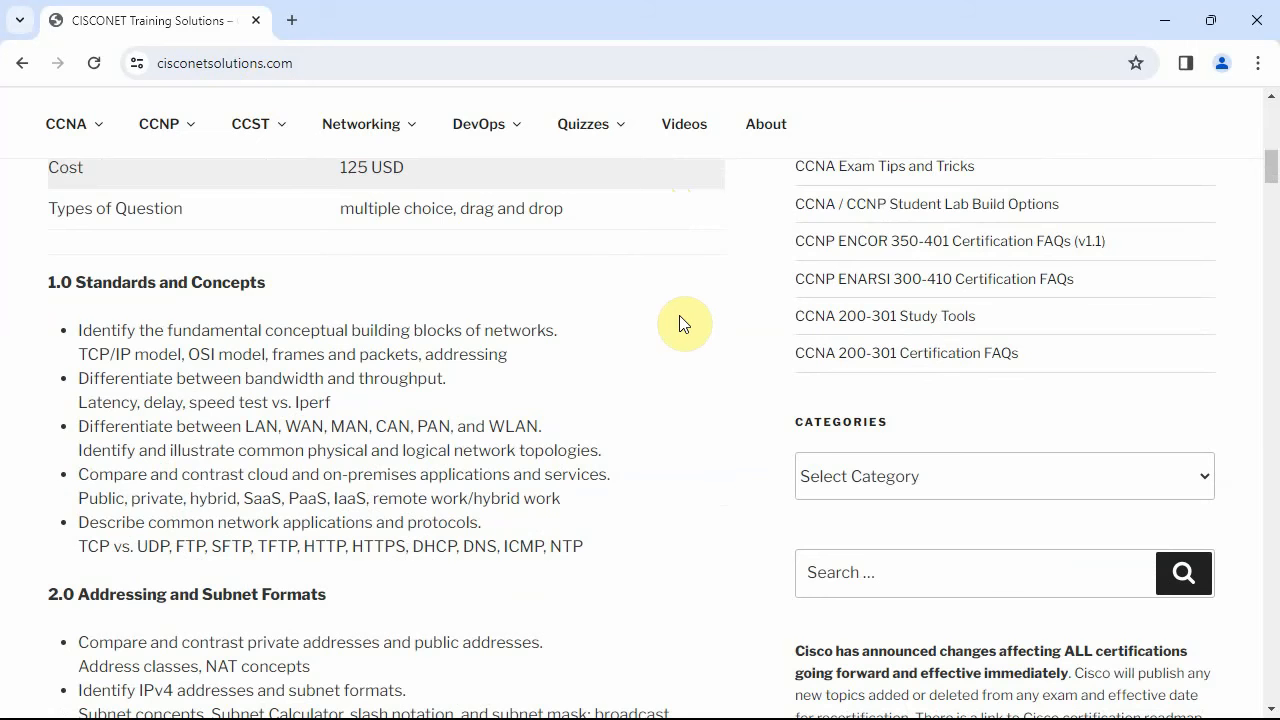
{"action": "scroll", "scroll_direction": "down", "scroll_amount": 3}
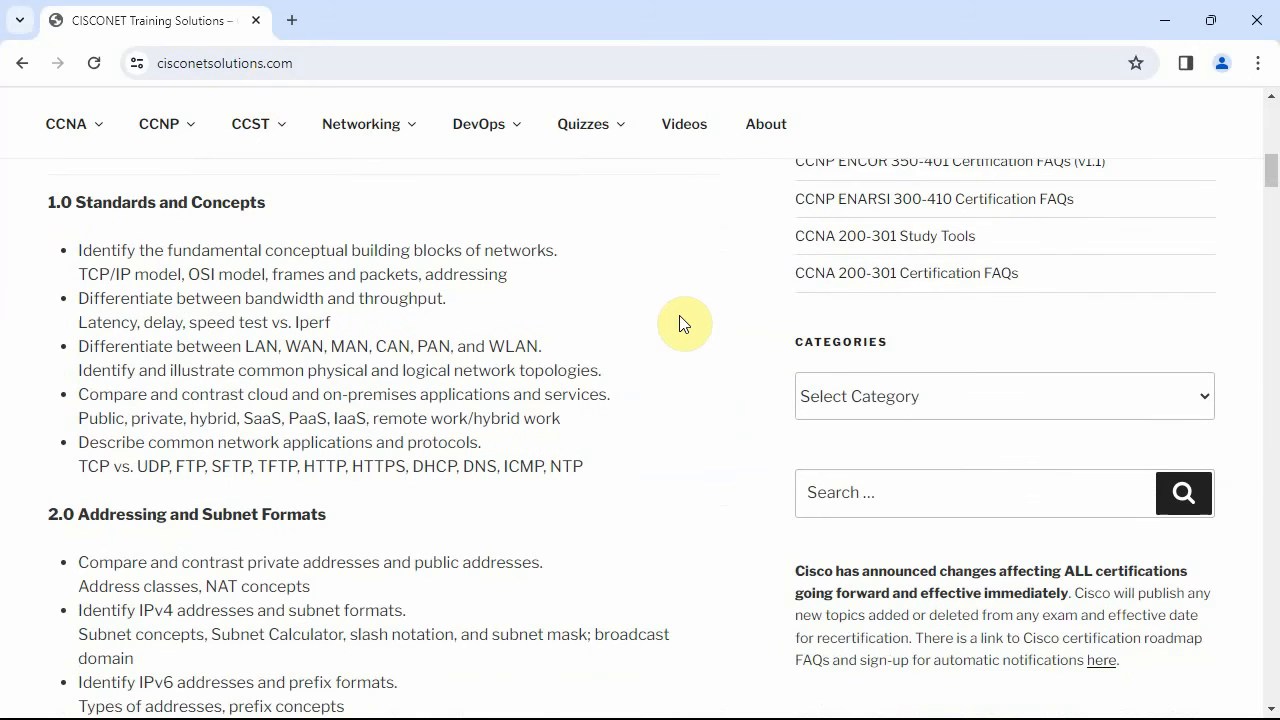
{"action": "scroll", "scroll_direction": "down", "scroll_amount": 3}
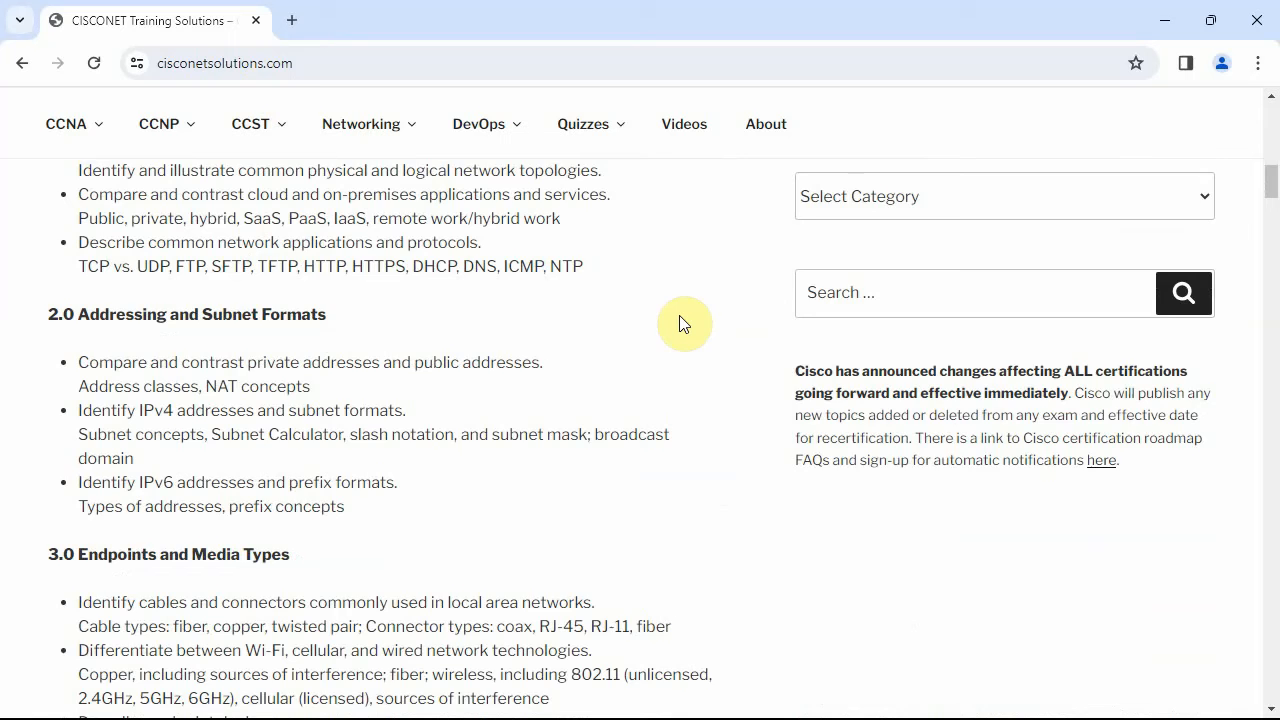
{"action": "scroll", "scroll_direction": "down", "scroll_amount": 3}
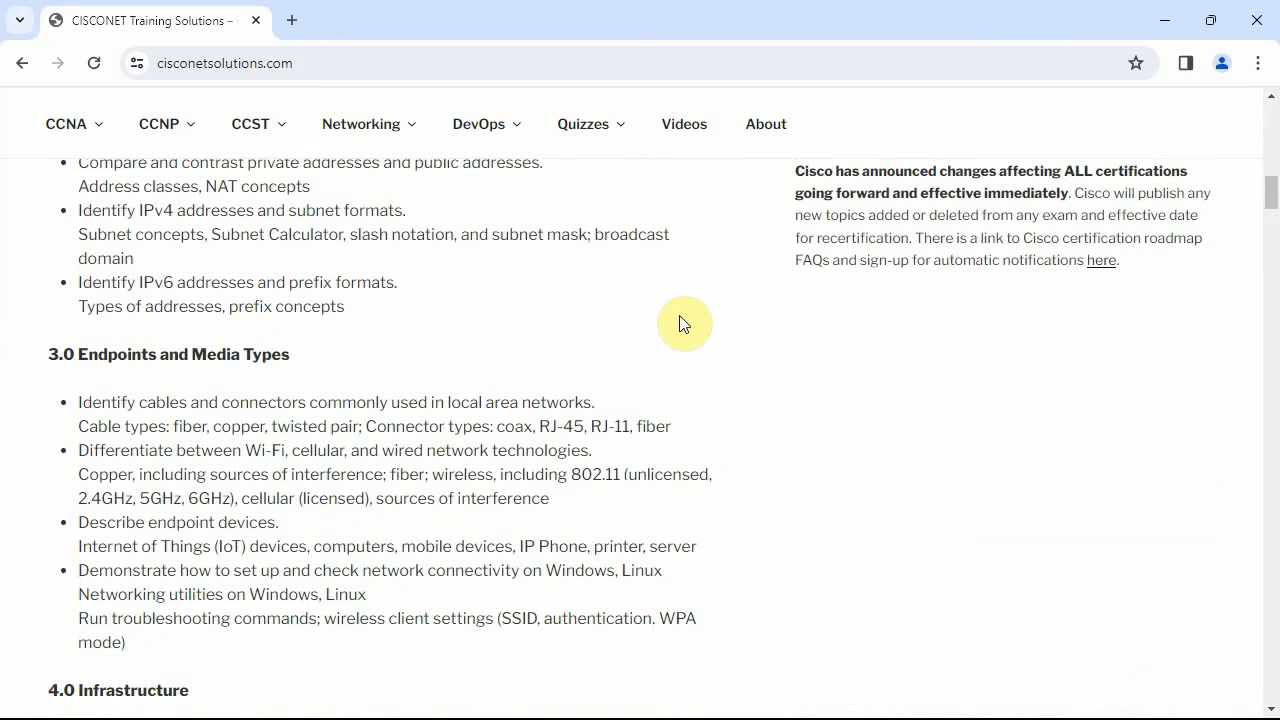
{"action": "scroll", "scroll_direction": "down", "scroll_amount": 3}
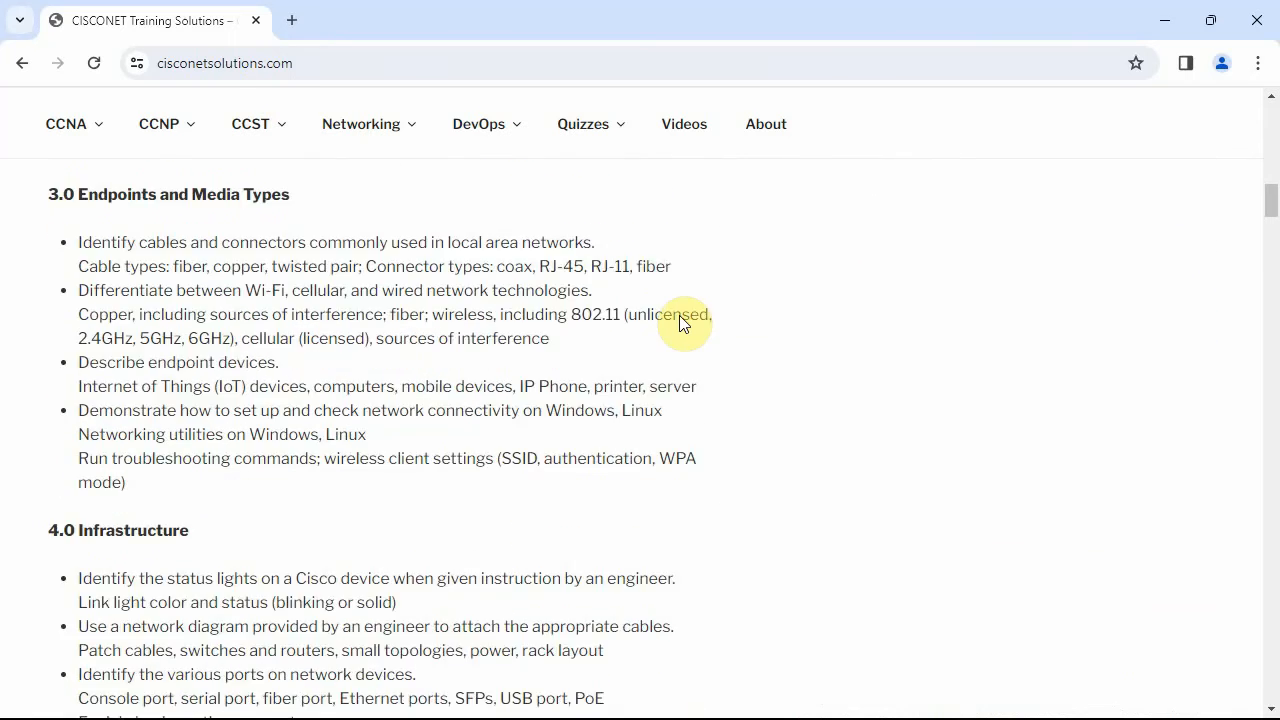
{"action": "scroll", "scroll_direction": "down", "scroll_amount": 3}
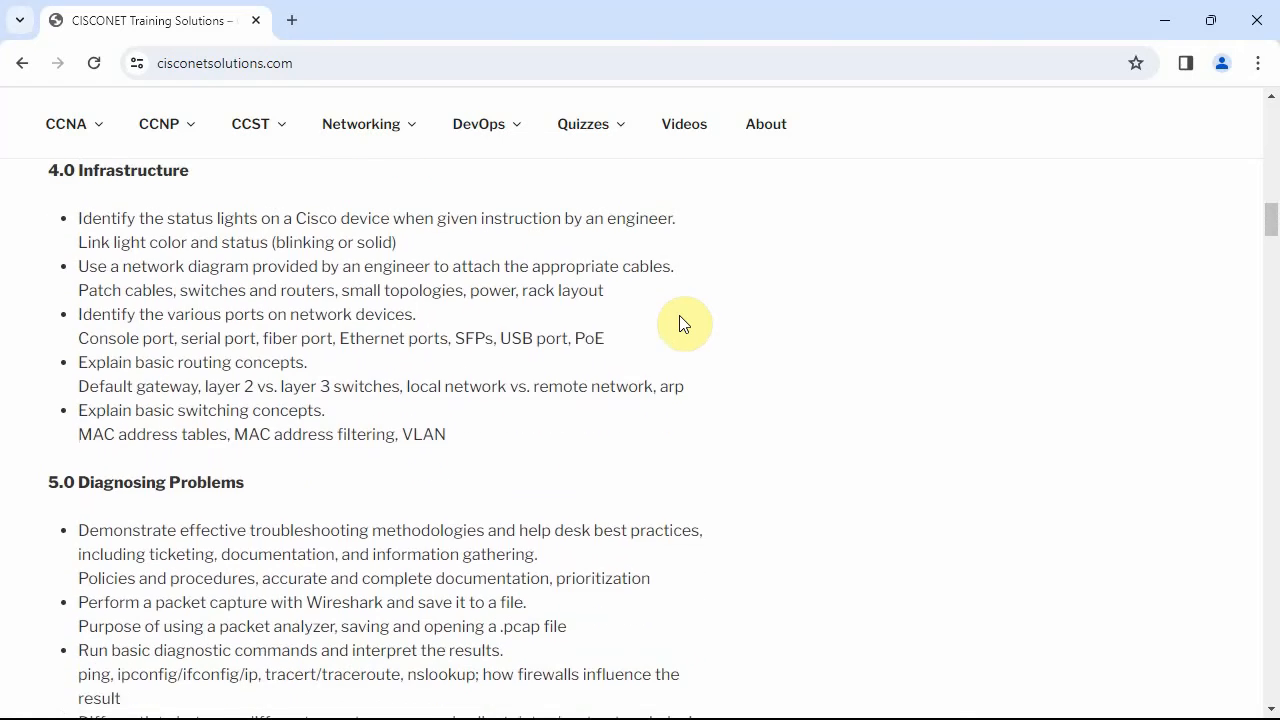
{"action": "scroll", "scroll_direction": "down", "scroll_amount": 3}
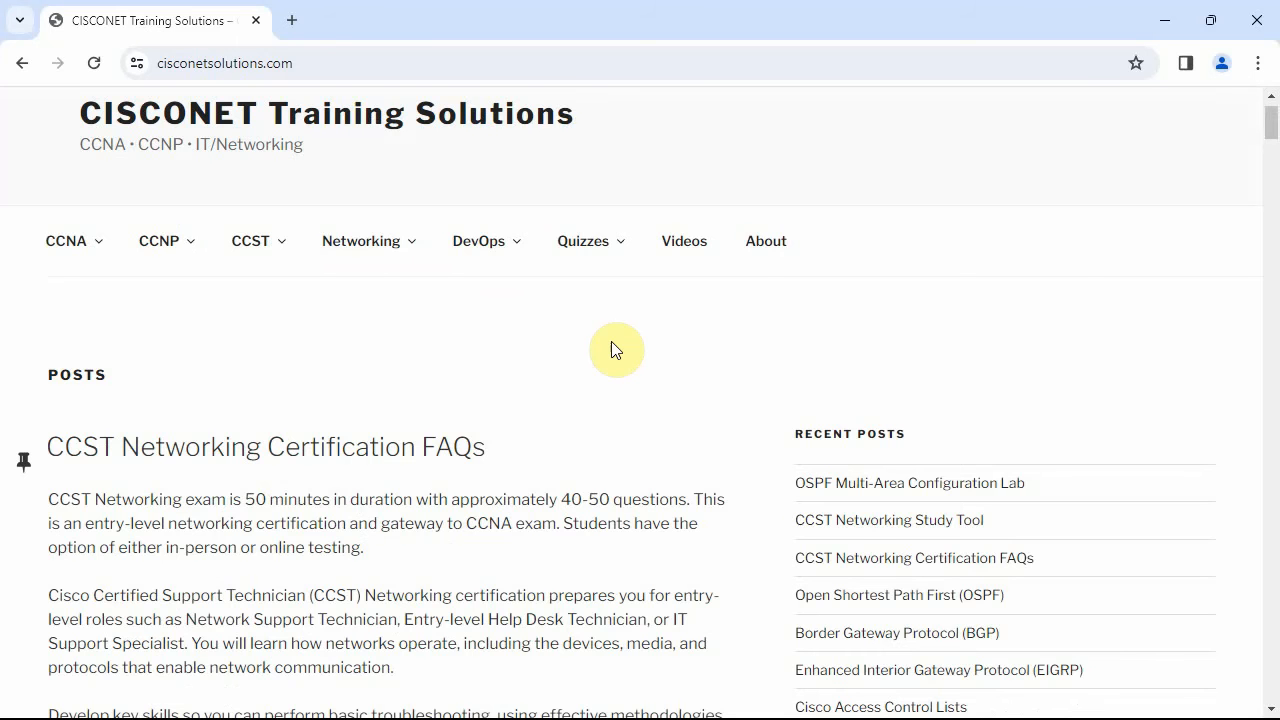
{"action": "mouse_move", "coordinate": [265, 107]}
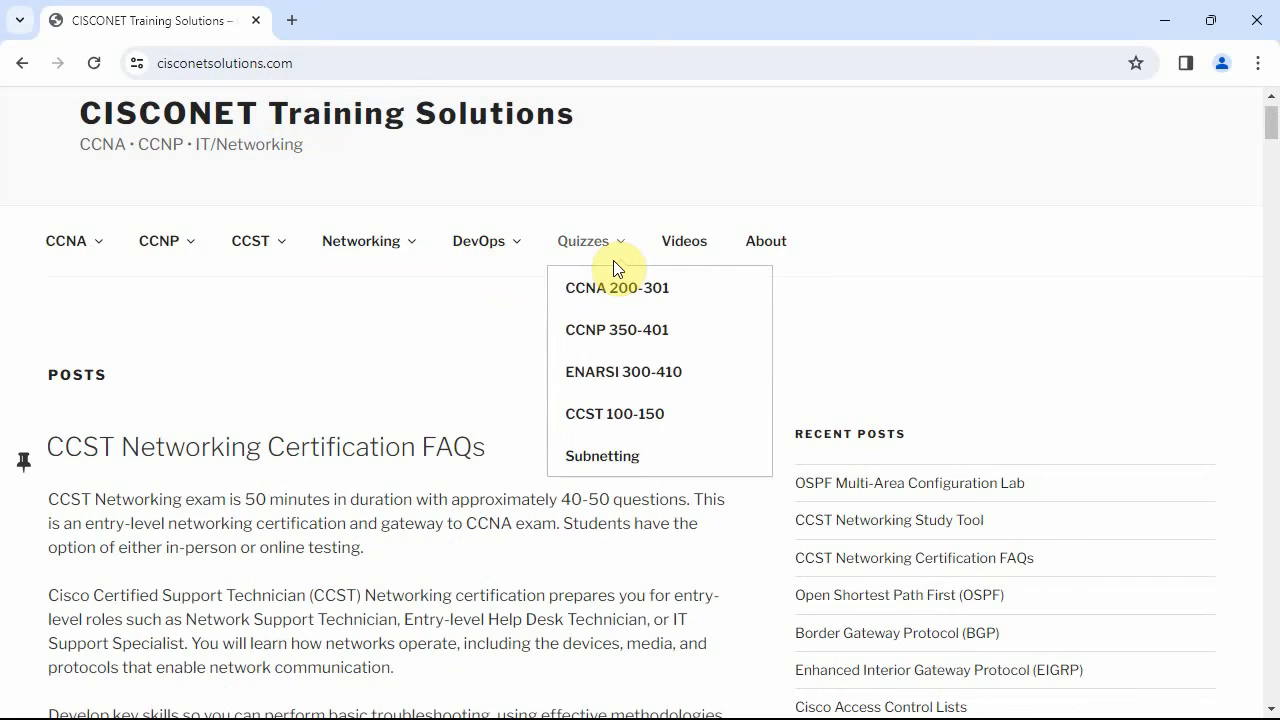
{"action": "mouse_move", "coordinate": [660, 413]}
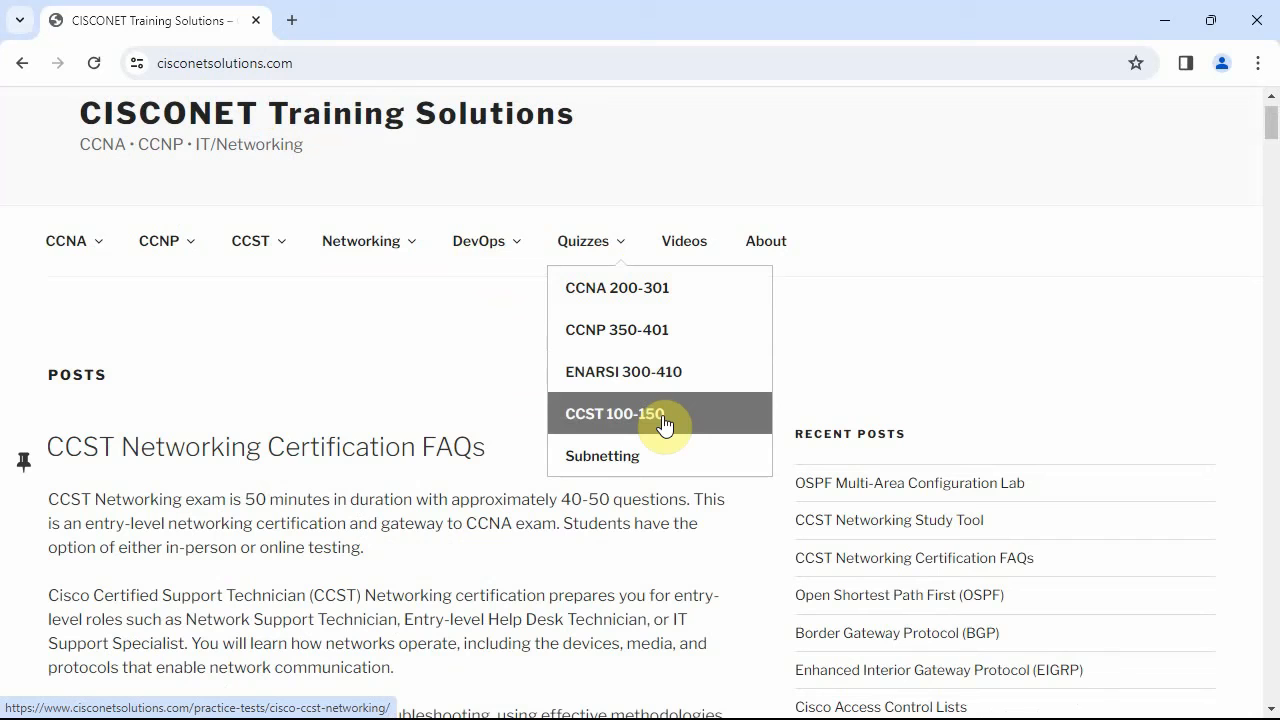
{"action": "left_click", "coordinate": [614, 413]}
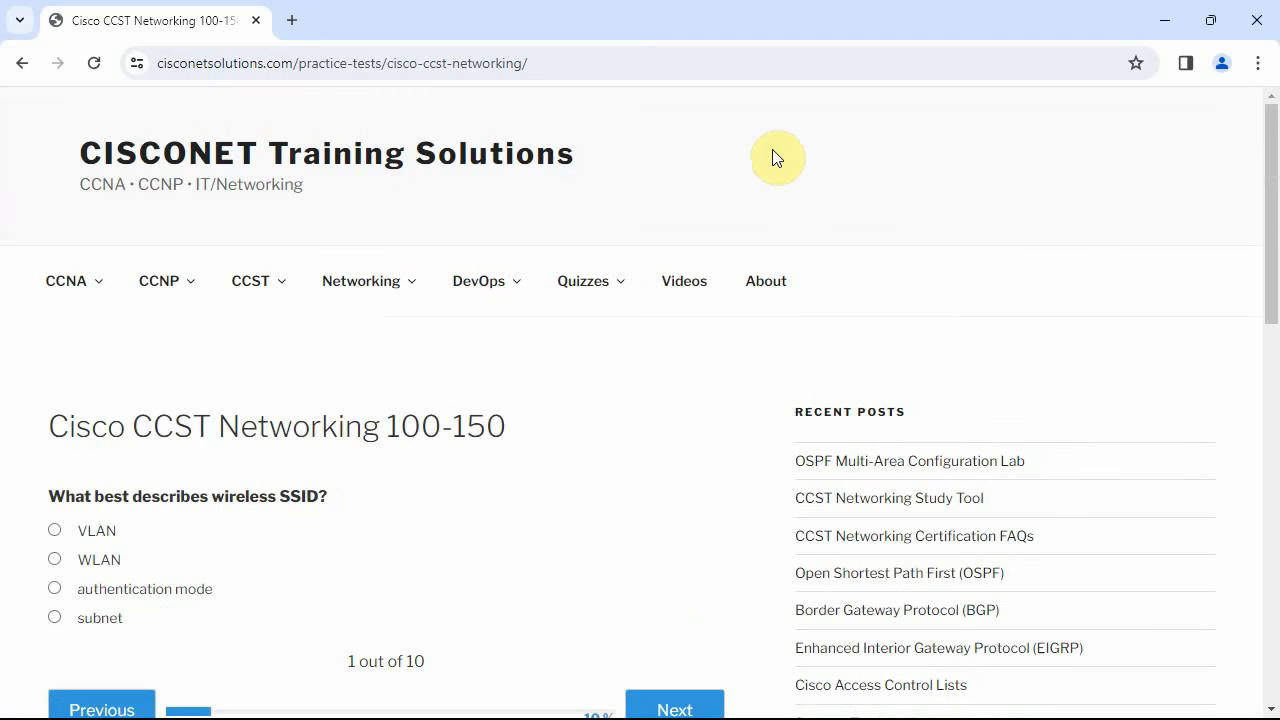
{"action": "left_click", "coordinate": [251, 281]}
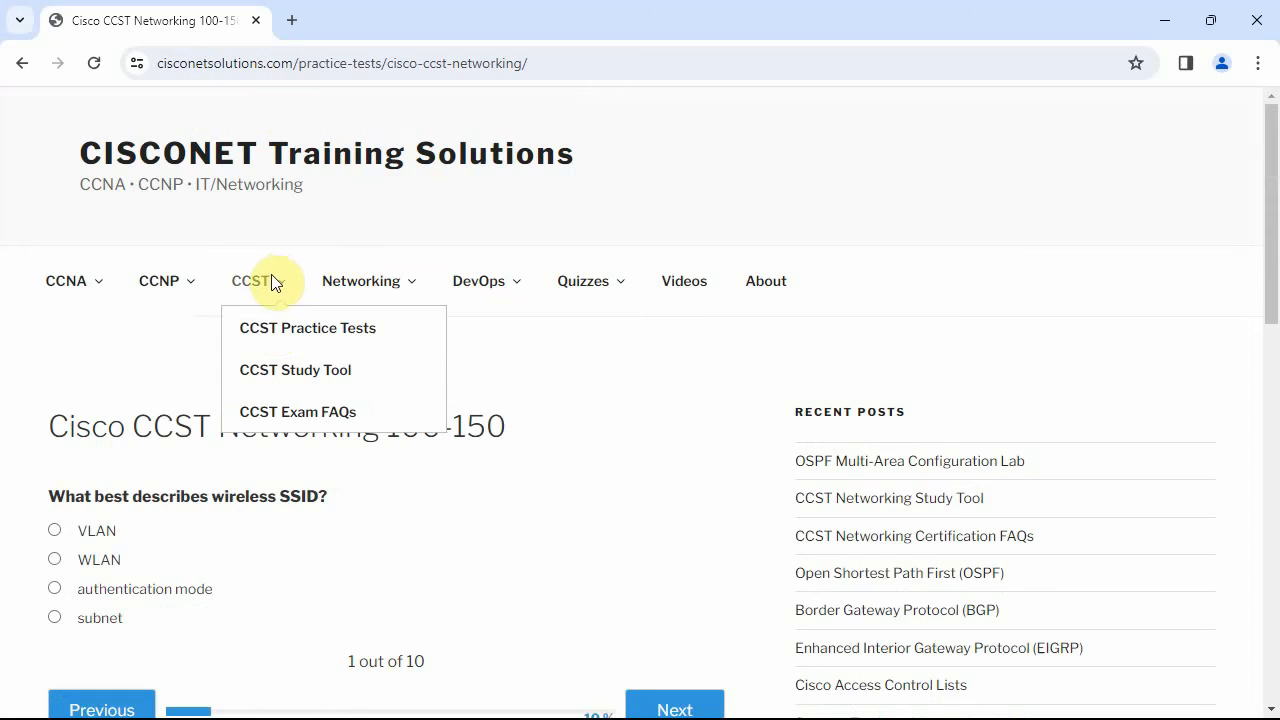
{"action": "mouse_move", "coordinate": [307, 327]}
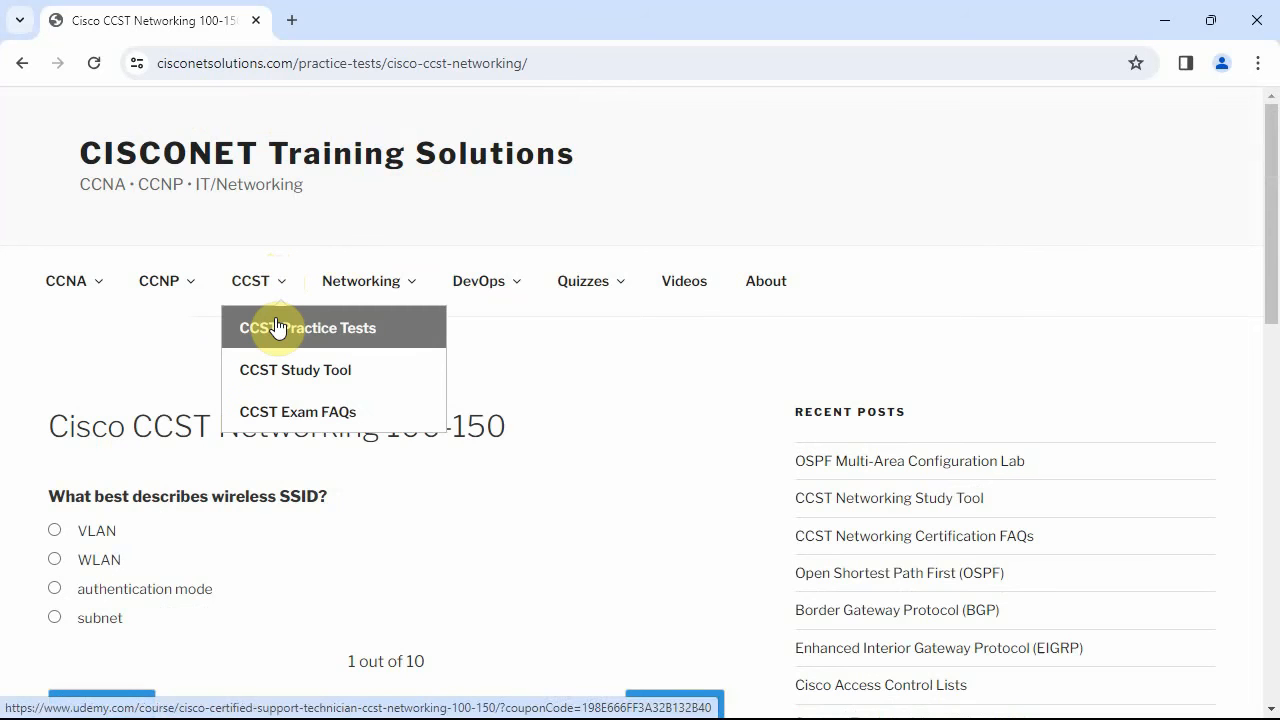
{"action": "left_click", "coordinate": [320, 327]}
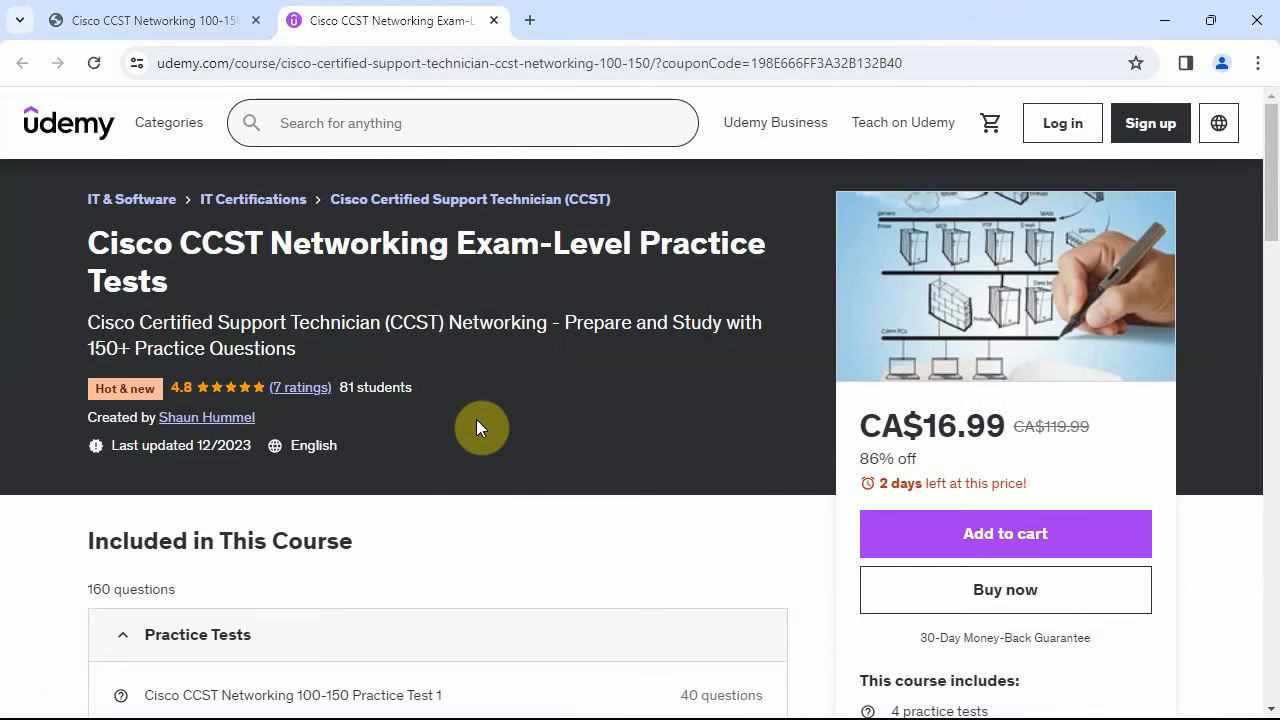
{"action": "mouse_move", "coordinate": [20, 67]}
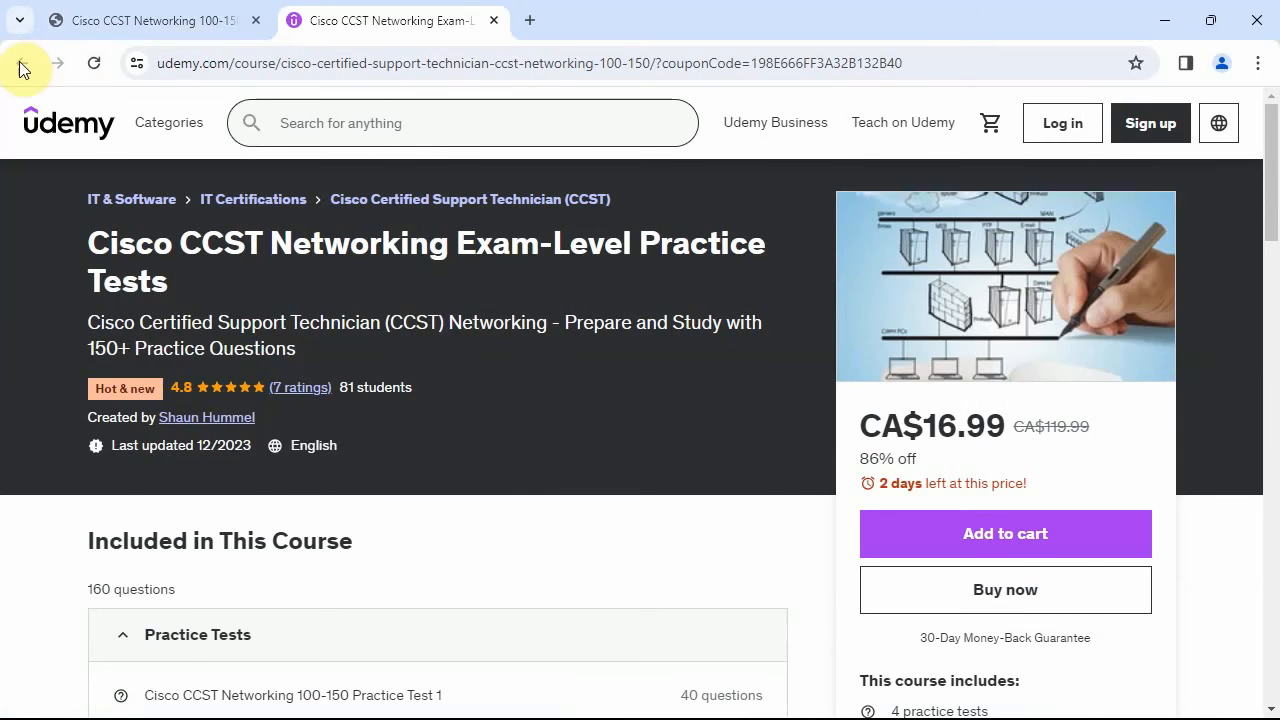
{"action": "left_click", "coordinate": [493, 20]}
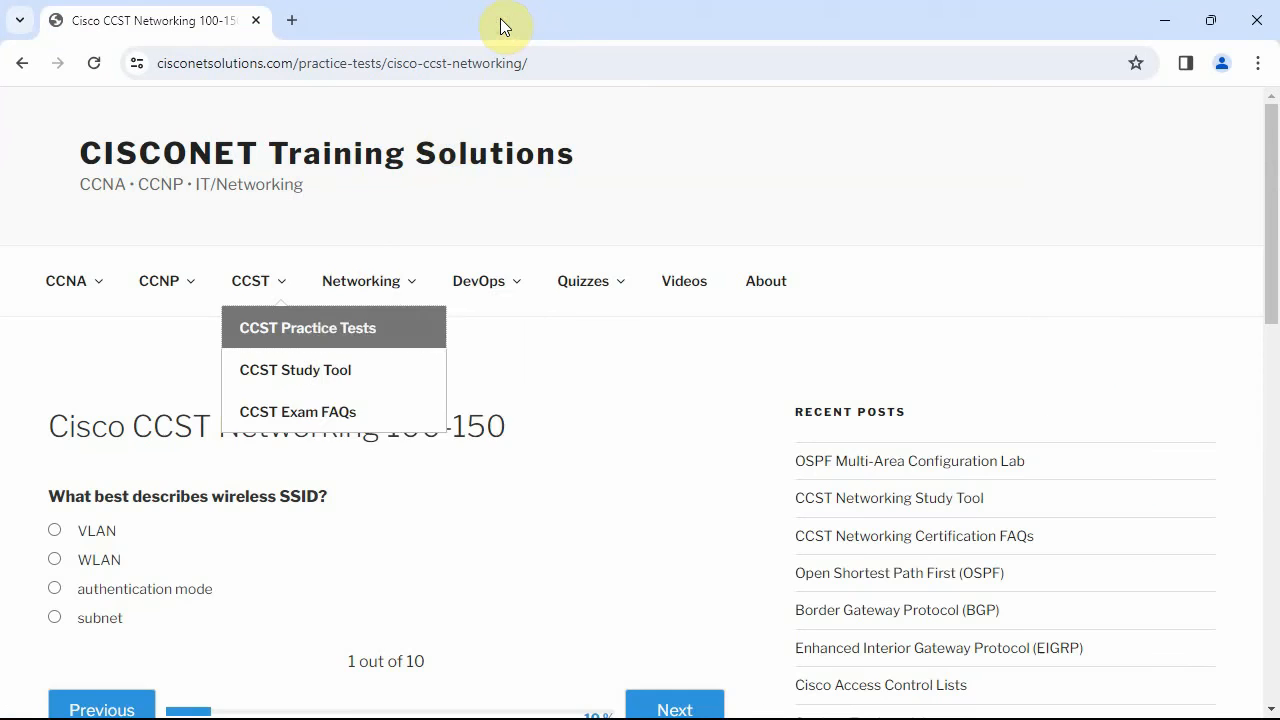
Step: Go to CCST Study Tool from the CCST menu and review its whiteboard topic list
{"action": "left_click", "coordinate": [295, 369]}
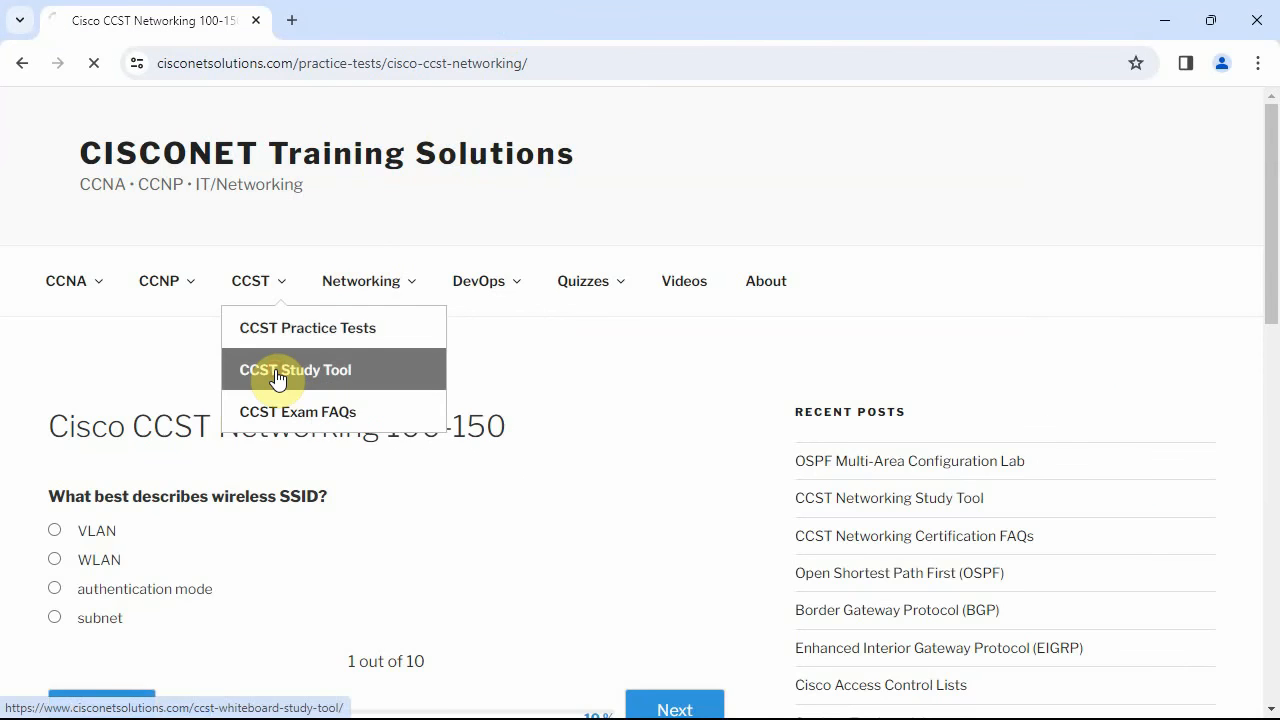
{"action": "left_click", "coordinate": [295, 369]}
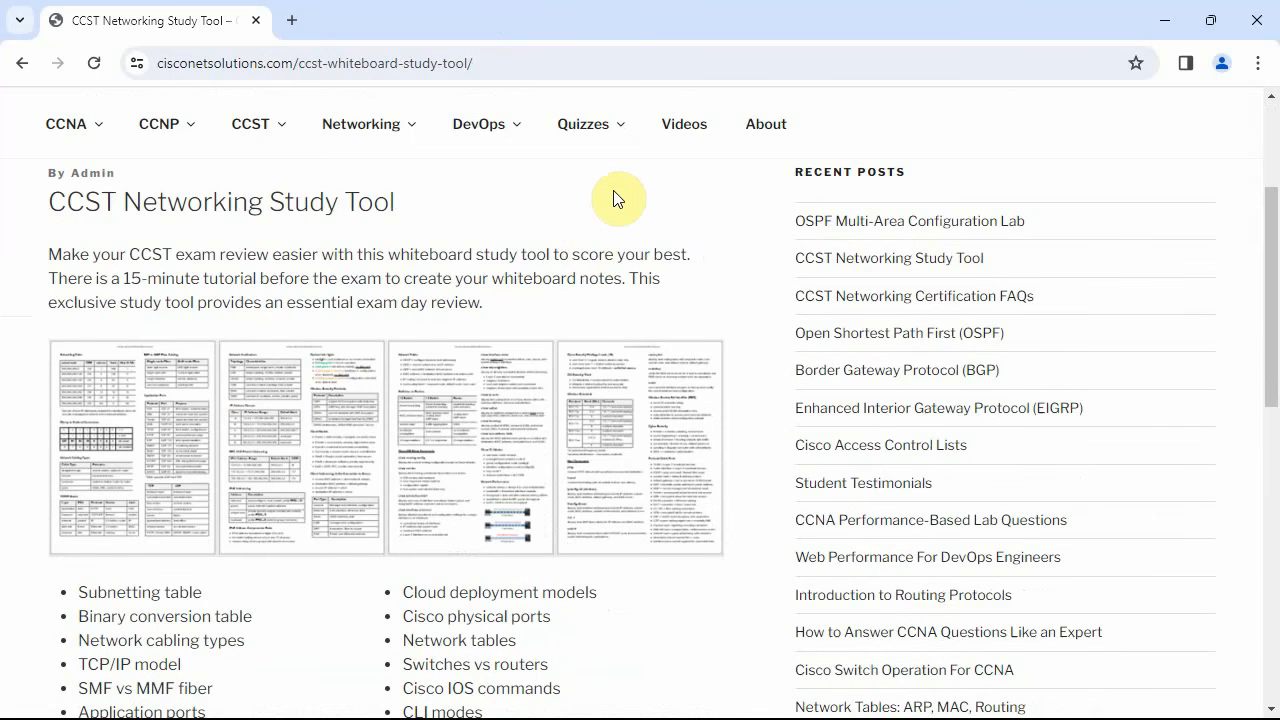
{"action": "scroll", "scroll_direction": "down", "scroll_amount": 3}
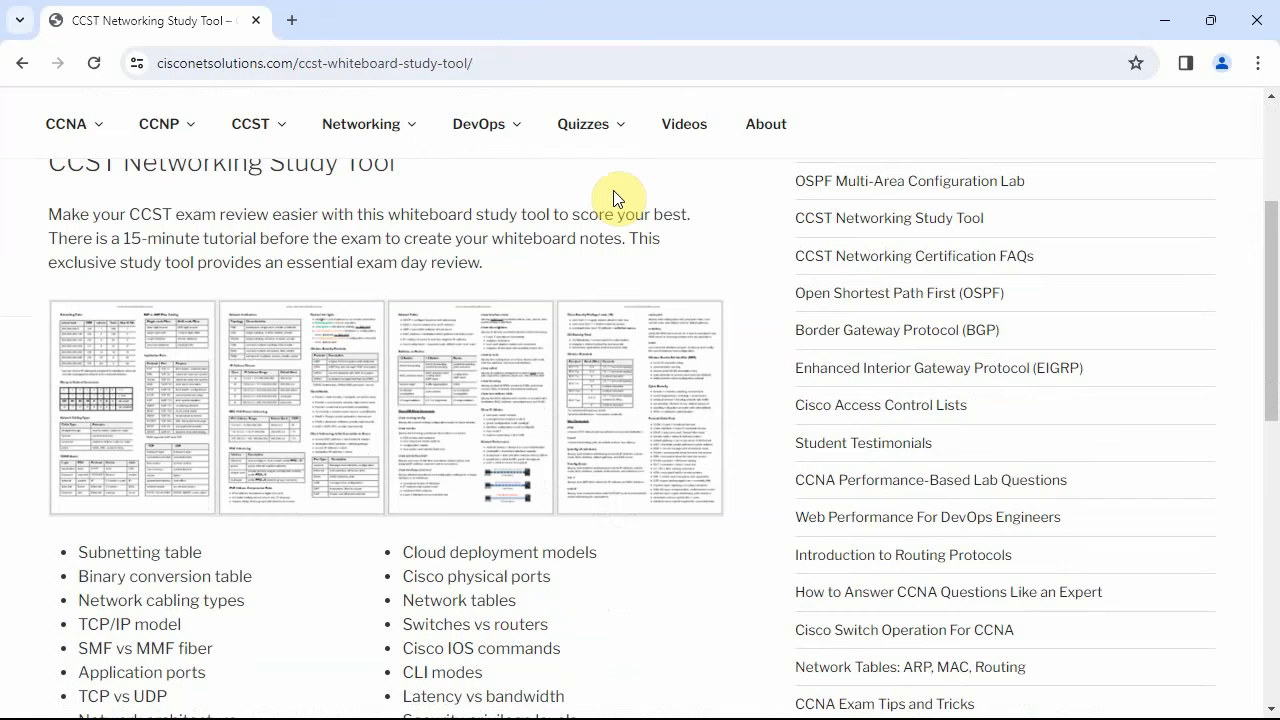
{"action": "mouse_move", "coordinate": [705, 212]}
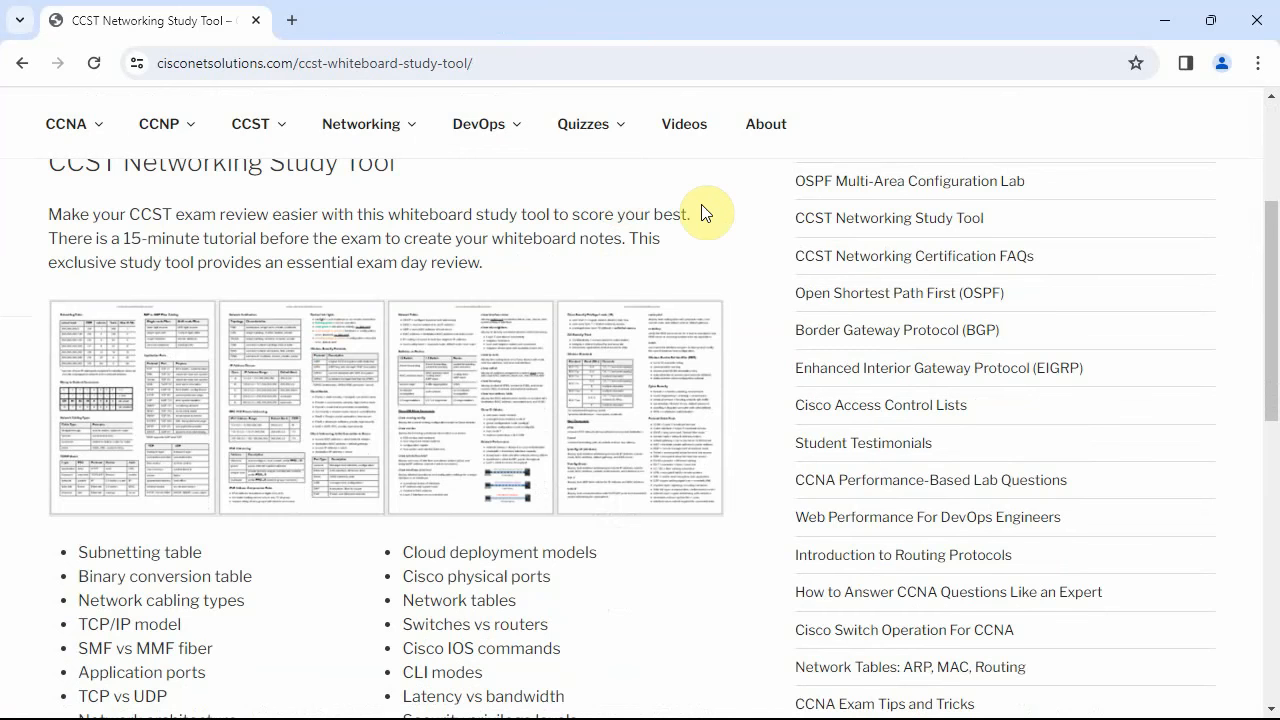
{"action": "scroll", "scroll_direction": "down", "scroll_amount": 3}
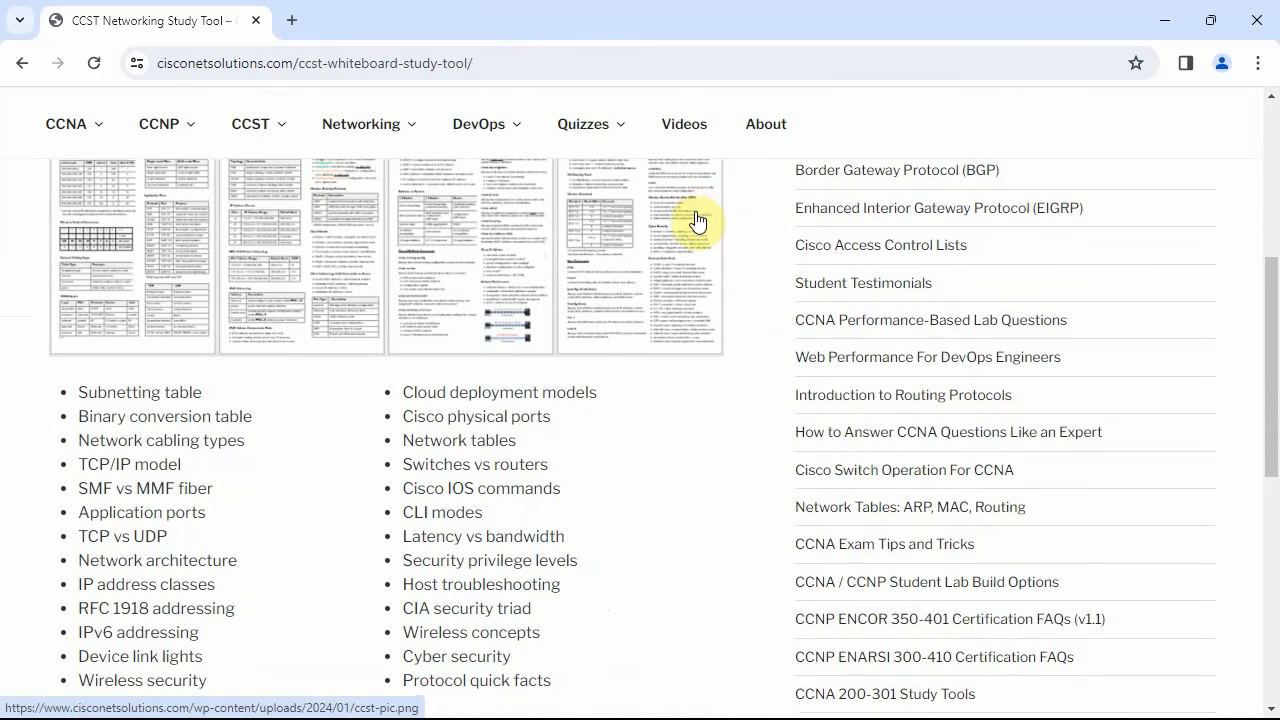
{"action": "mouse_move", "coordinate": [250, 449]}
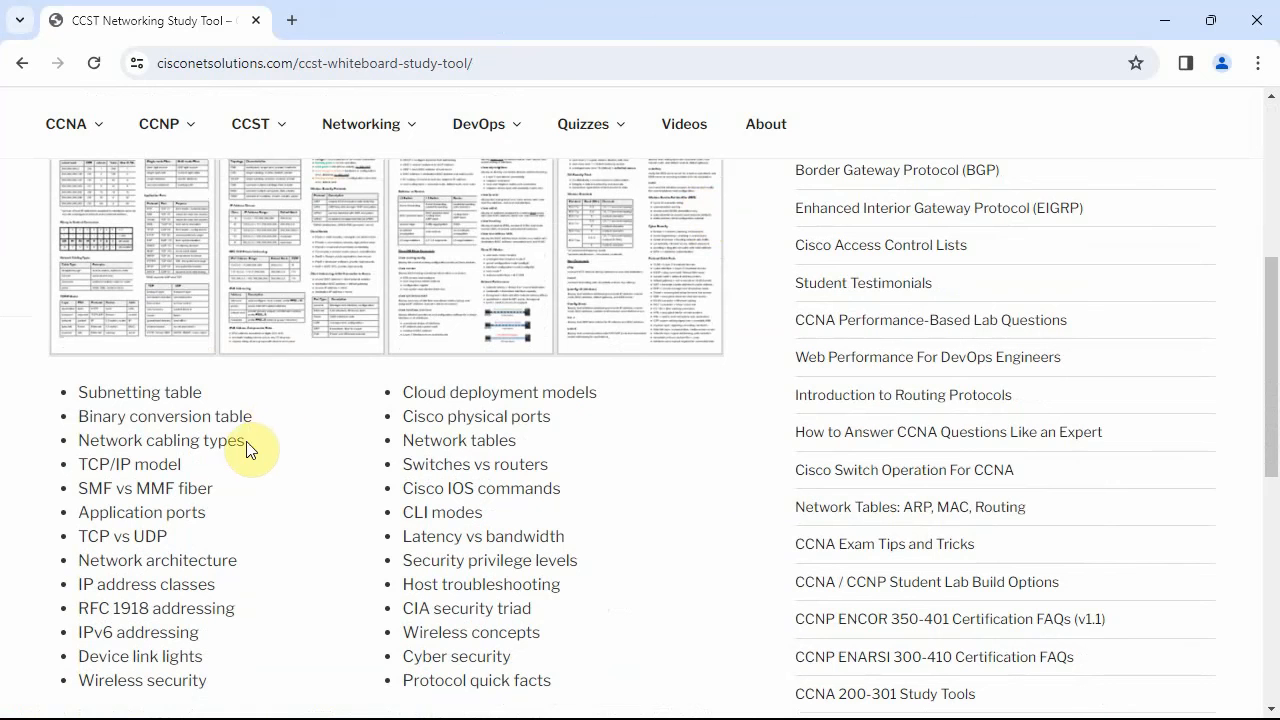
{"action": "mouse_move", "coordinate": [172, 561]}
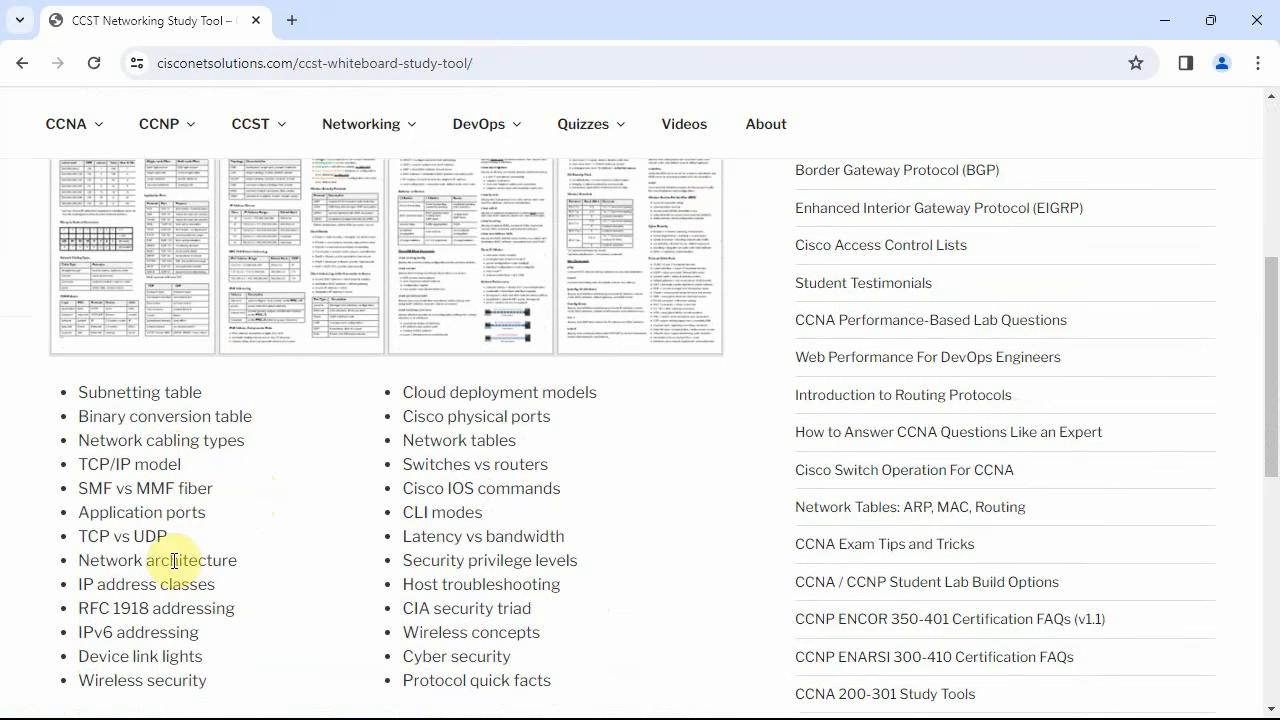
{"action": "mouse_move", "coordinate": [663, 545]}
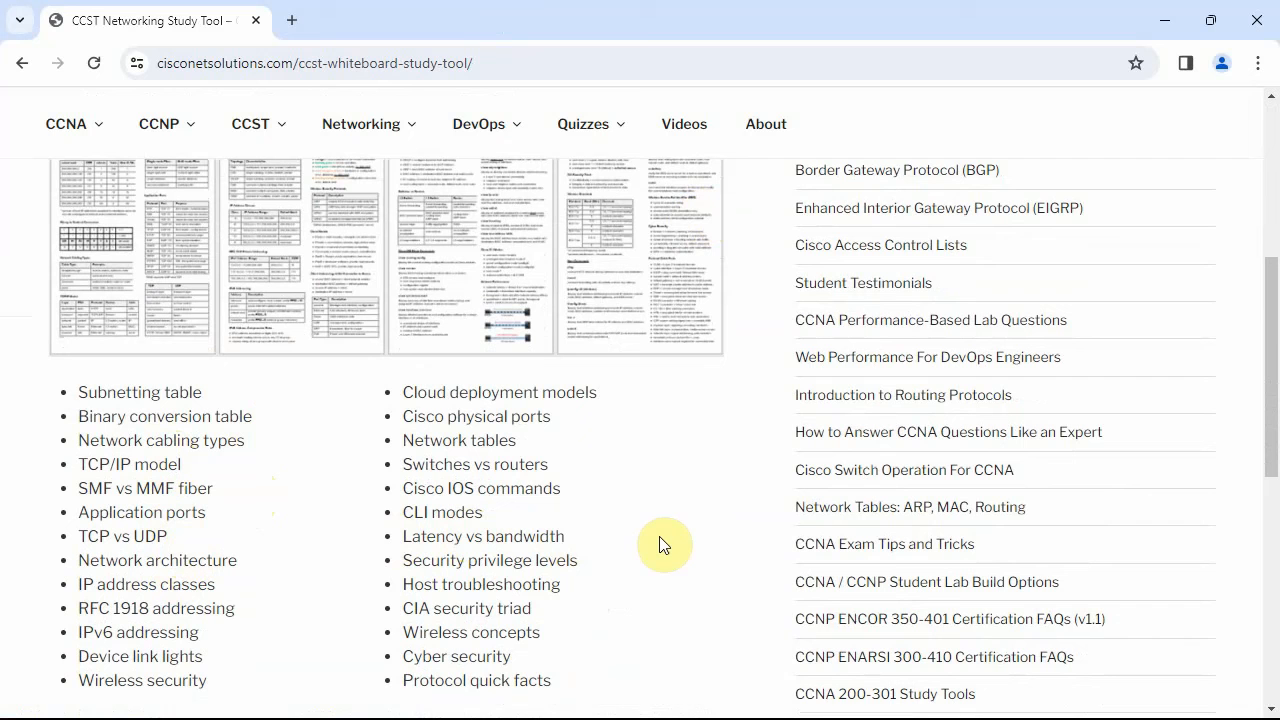
{"action": "mouse_move", "coordinate": [665, 575]}
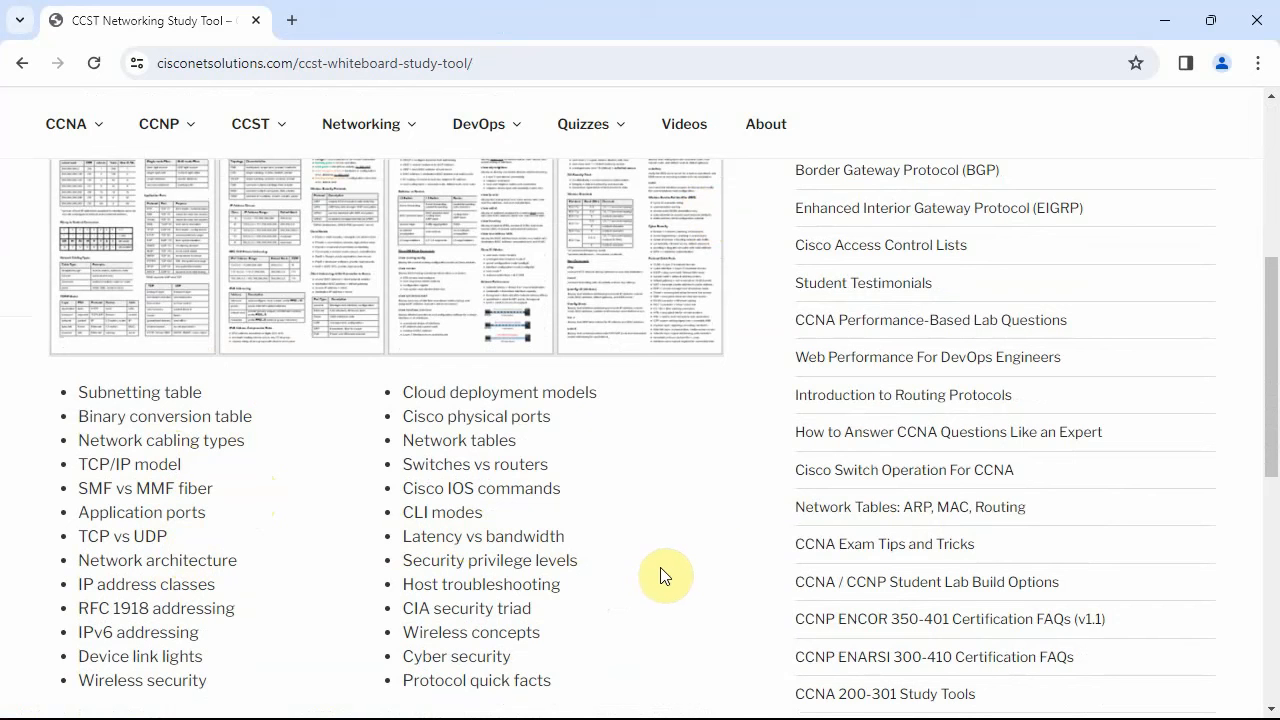
{"action": "mouse_move", "coordinate": [1270, 365]}
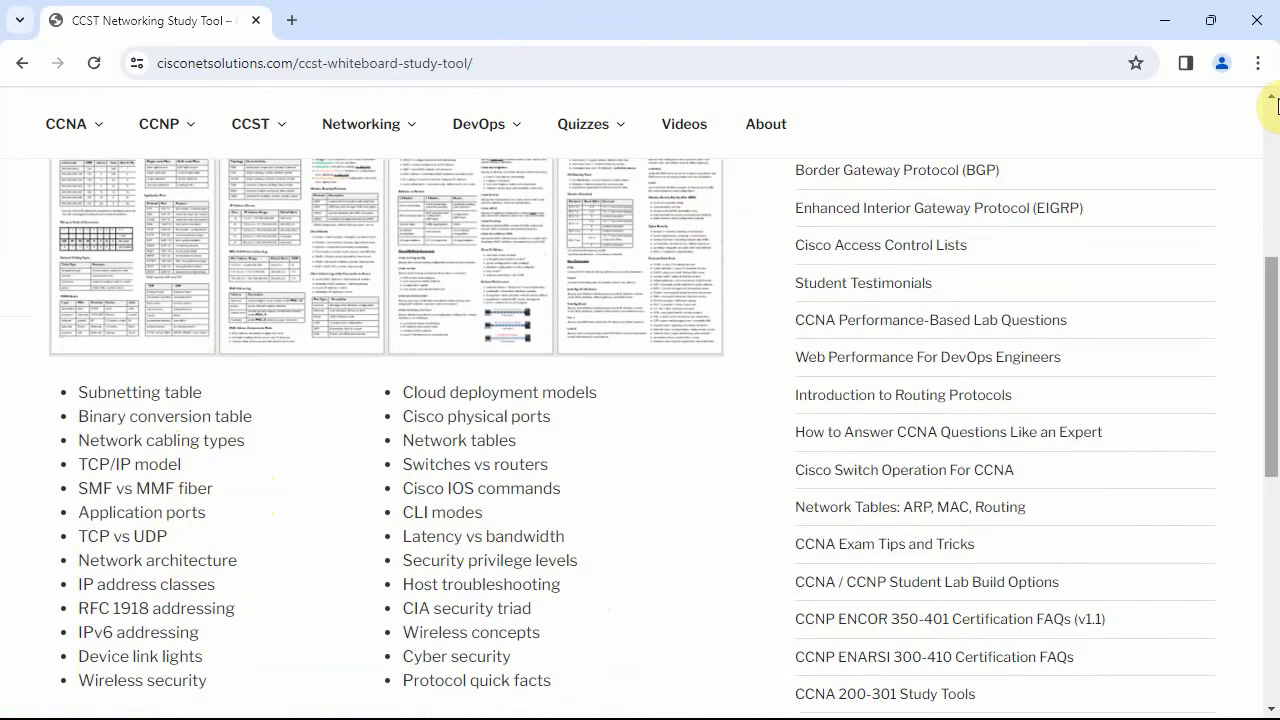
{"action": "scroll", "scroll_direction": "up", "scroll_amount": 3}
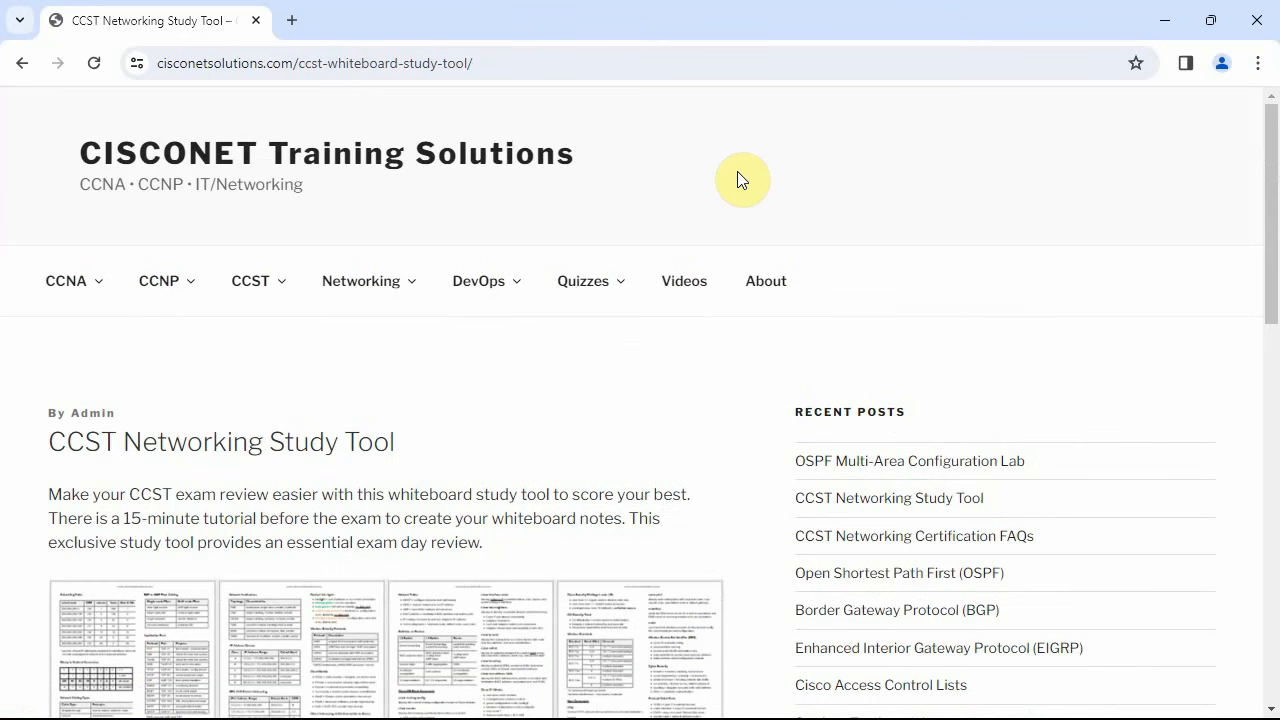